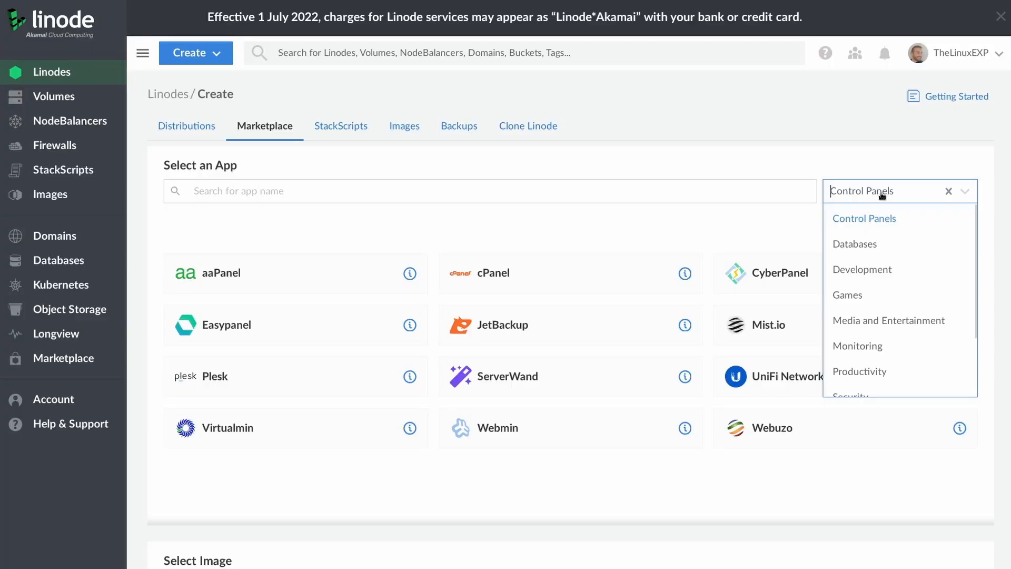
Filter Marketplace through Databases, Development, then Games and pick Minecraft: Java Edition
left_click(854, 244)
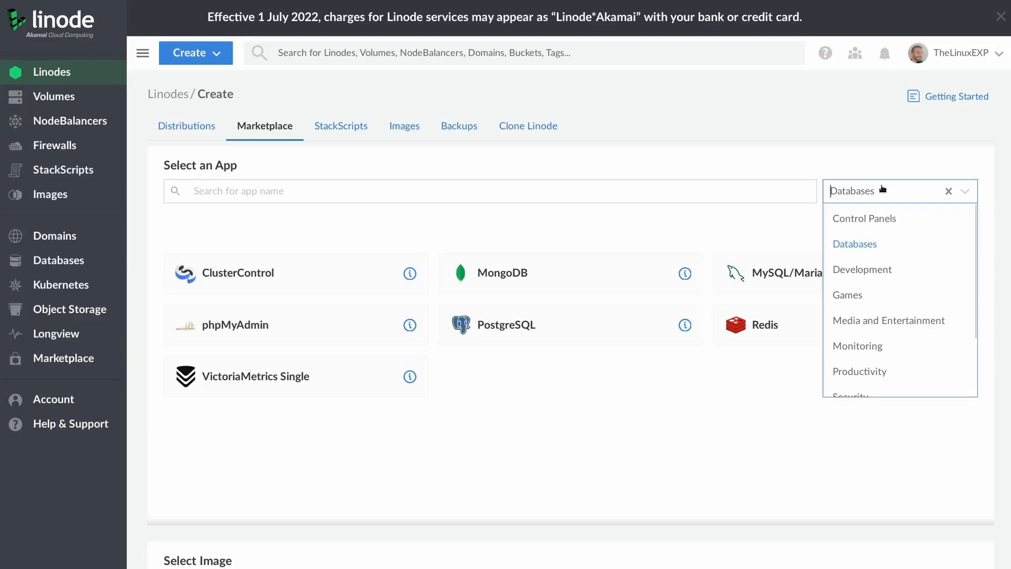
left_click(861, 269)
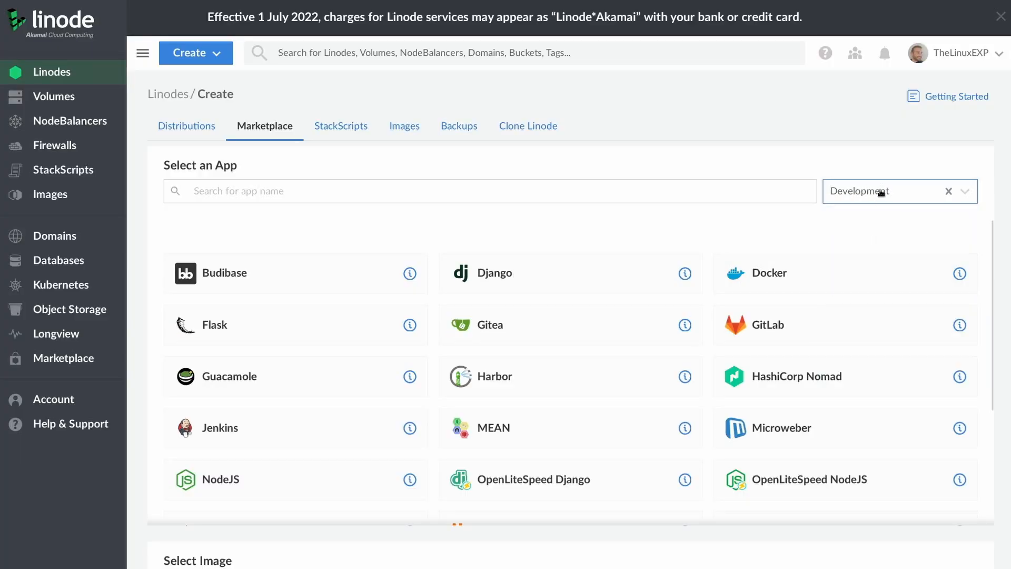
left_click(896, 190)
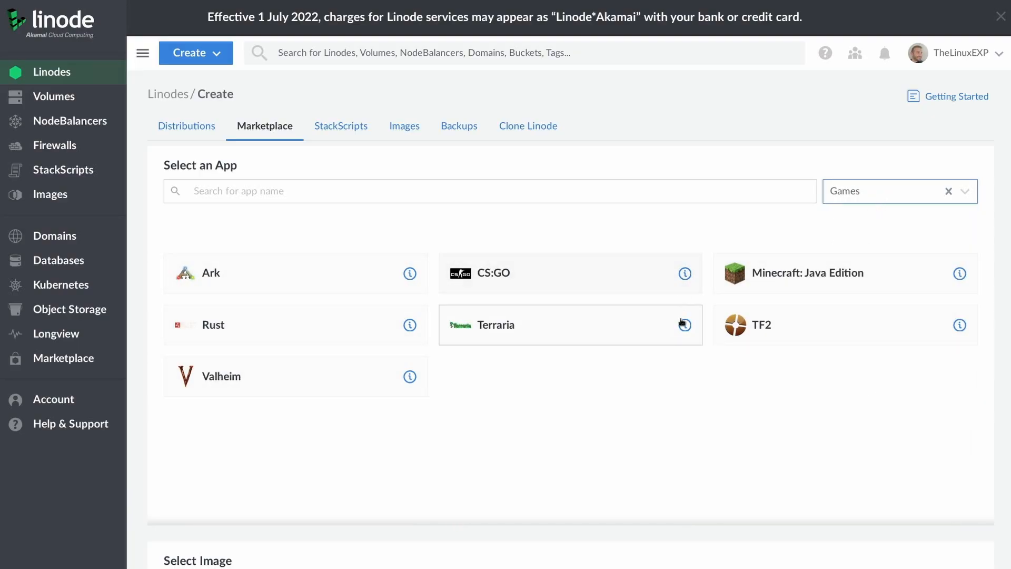
mouse_move(712, 310)
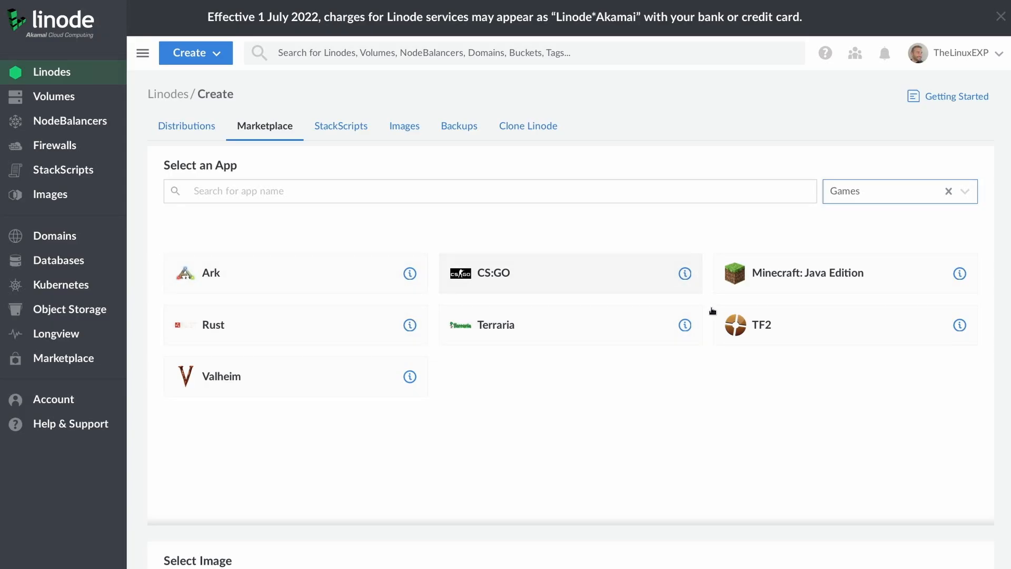
left_click(807, 272)
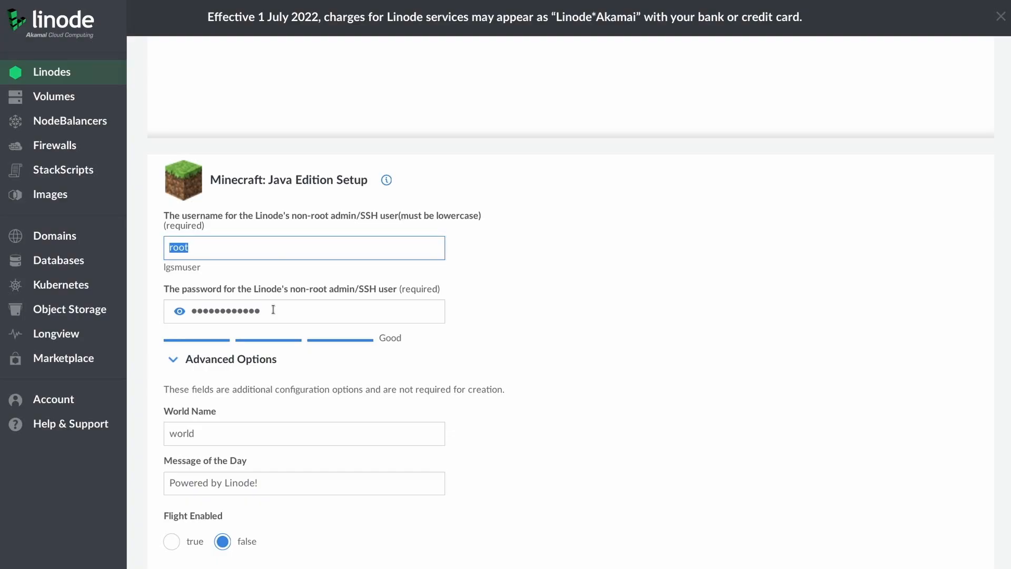
Scroll through the Minecraft: Java Edition setup options
scroll("down", 3)
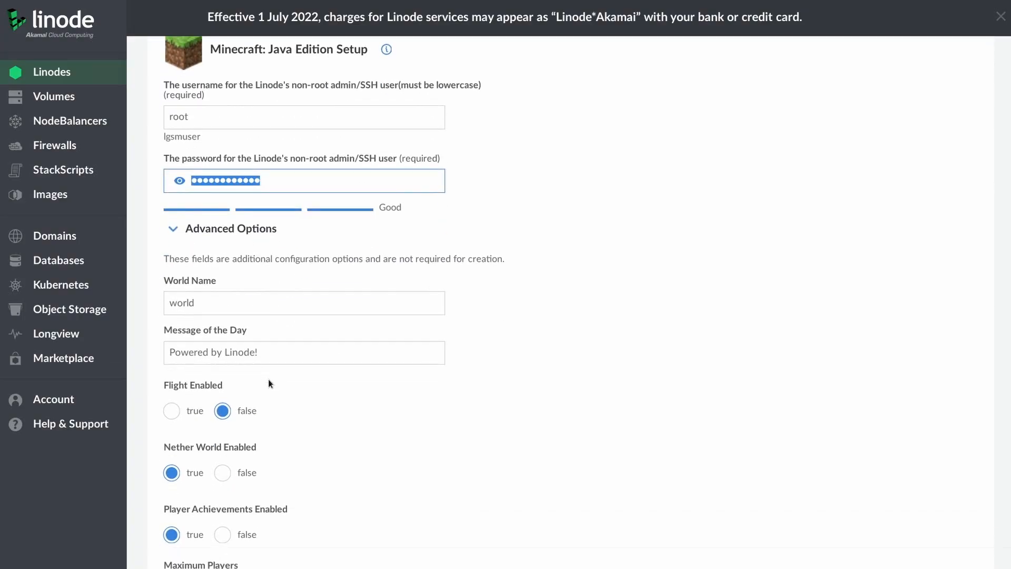
scroll("down", 3)
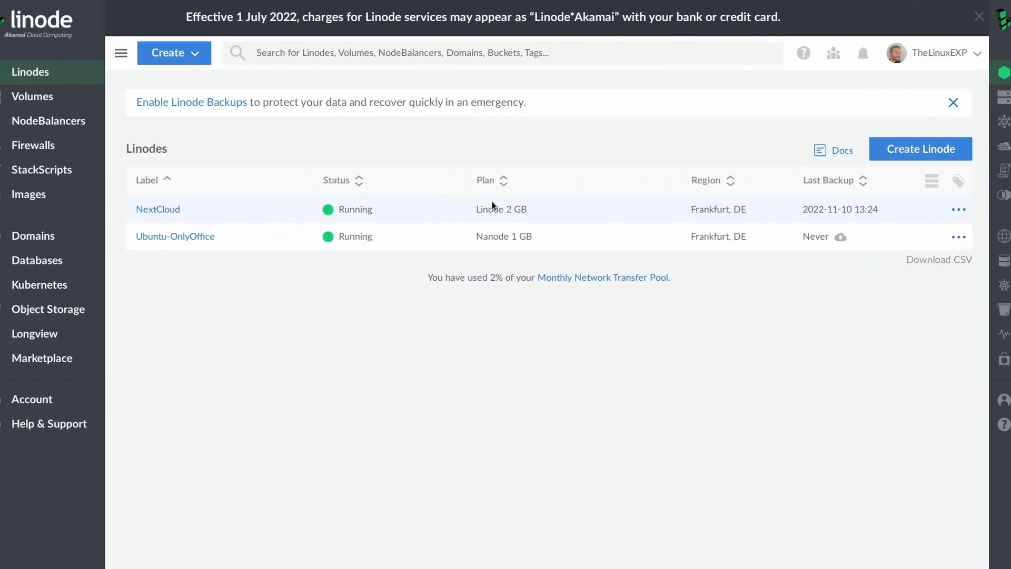
Open the three-dot action menu on the NextCloud row
left_click(959, 209)
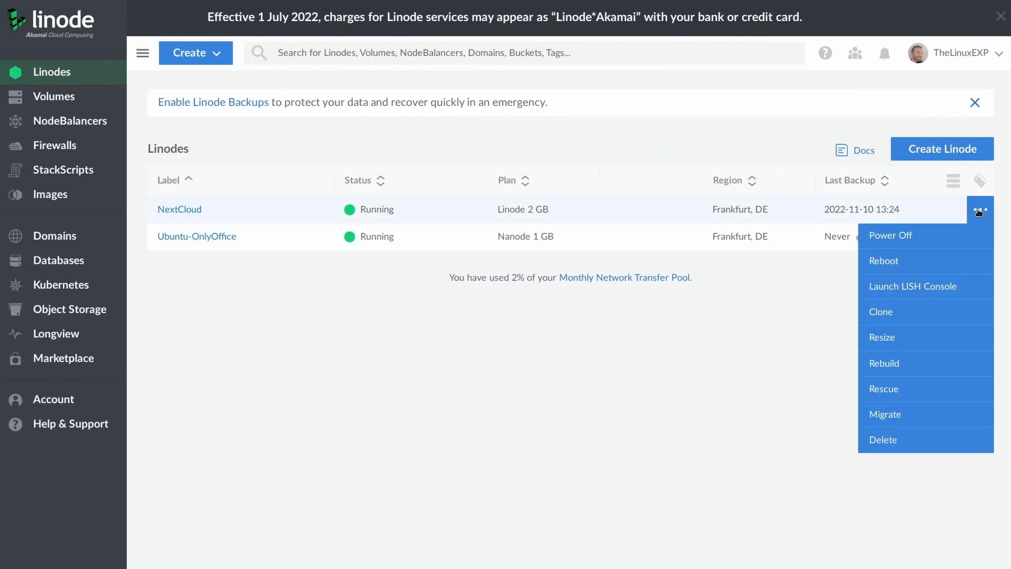
mouse_move(895, 338)
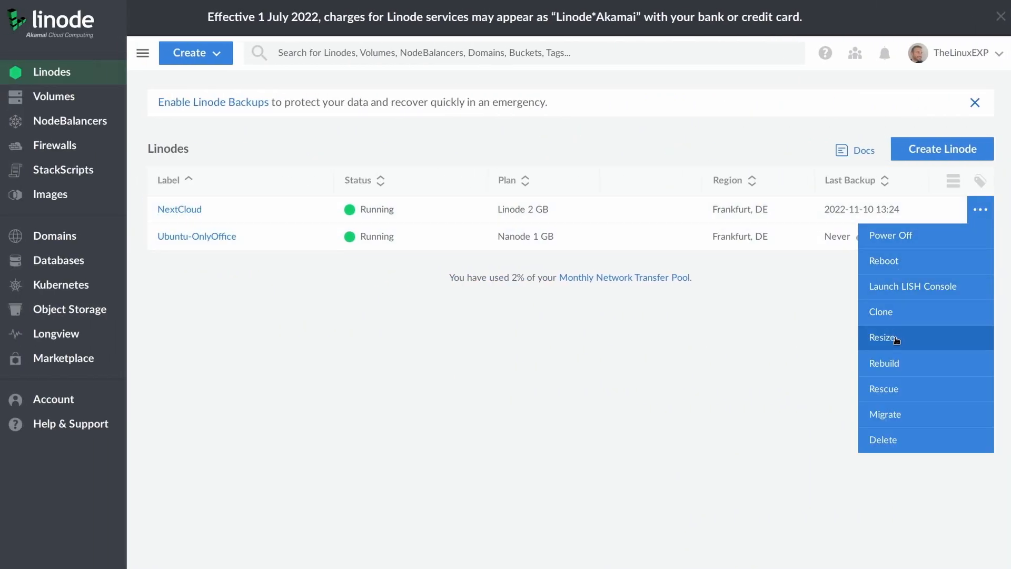
mouse_move(912, 321)
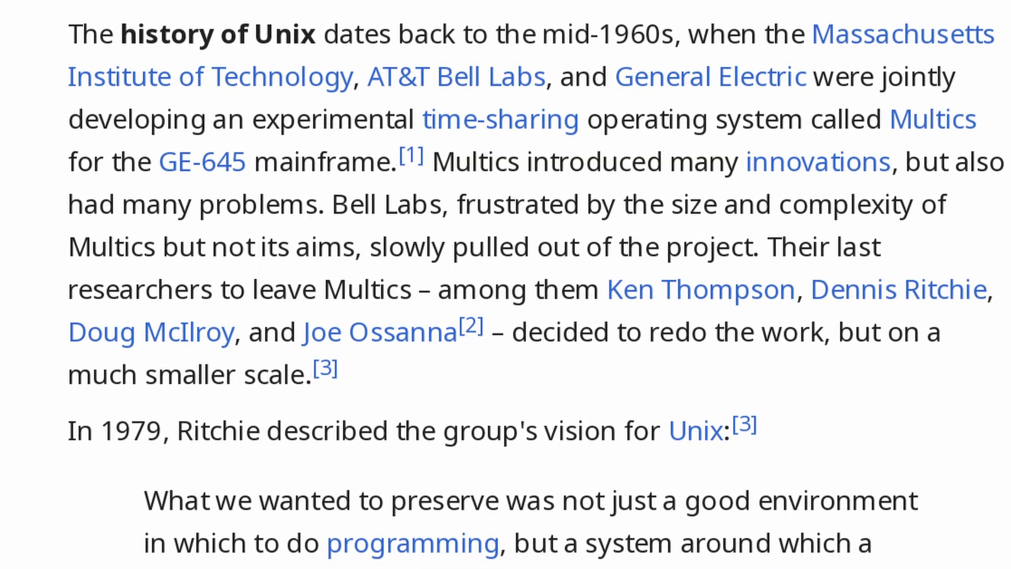
scroll("down", 3)
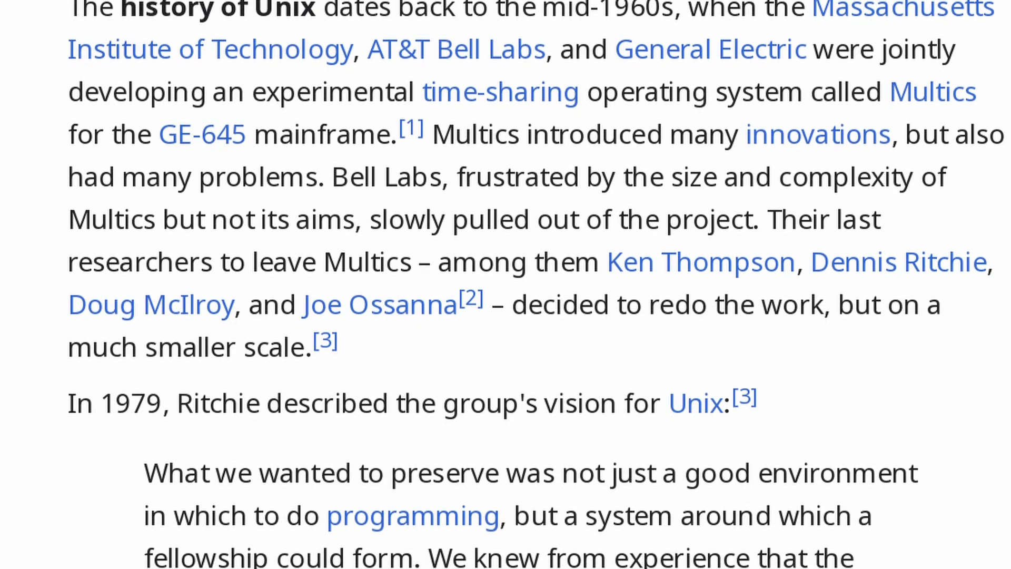
scroll("down", 3)
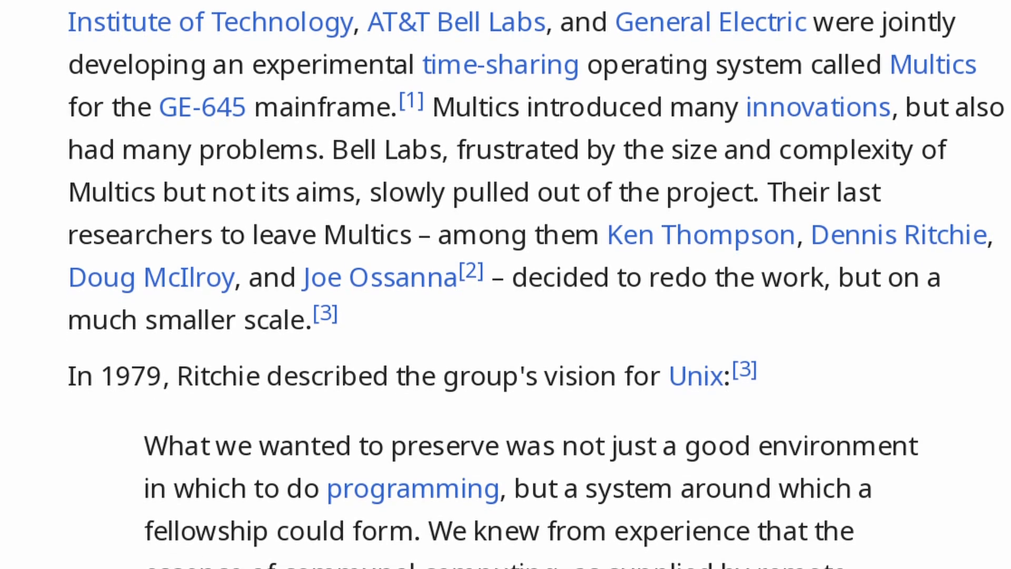
scroll("down", 3)
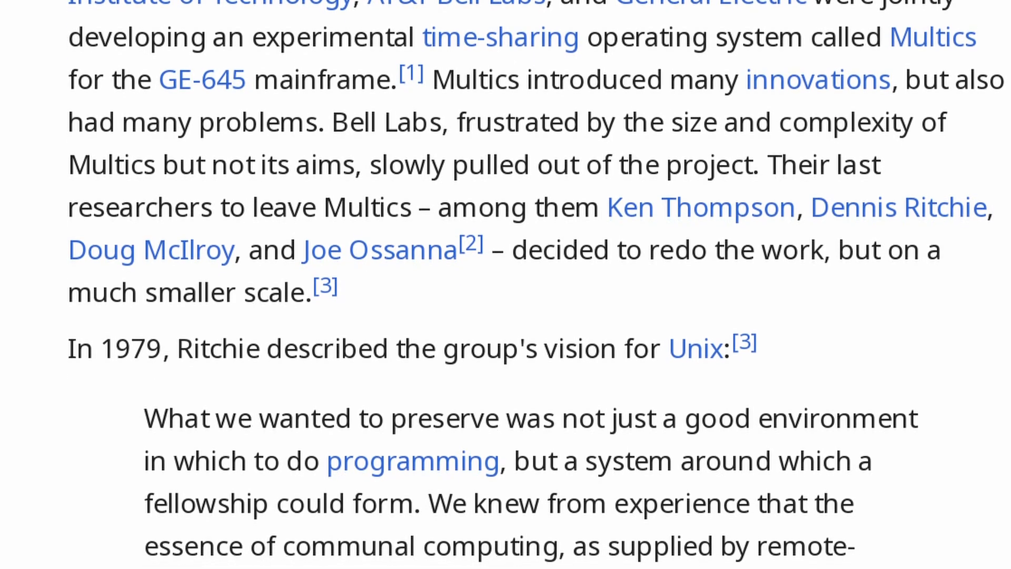
scroll("down", 3)
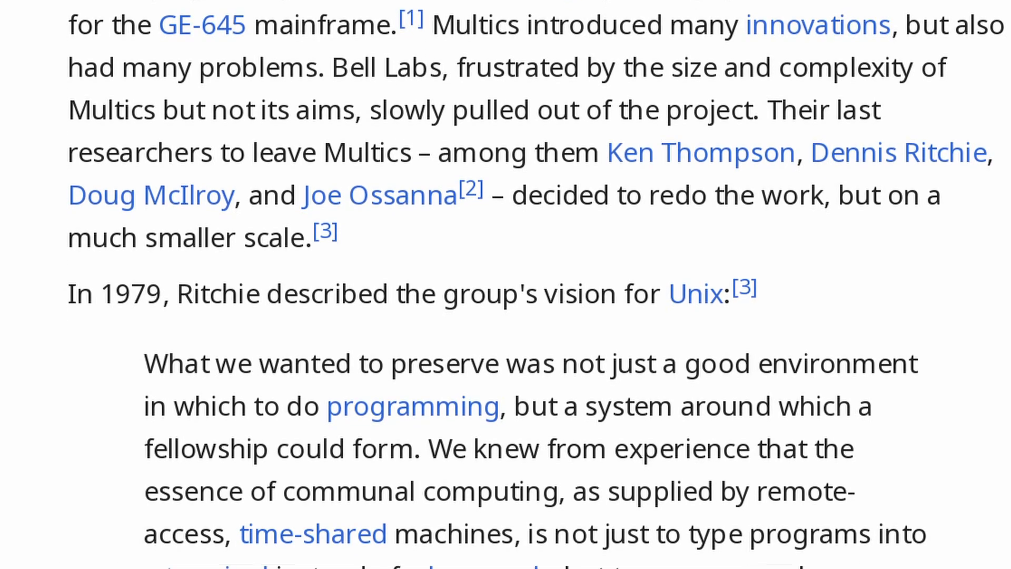
scroll("down", 3)
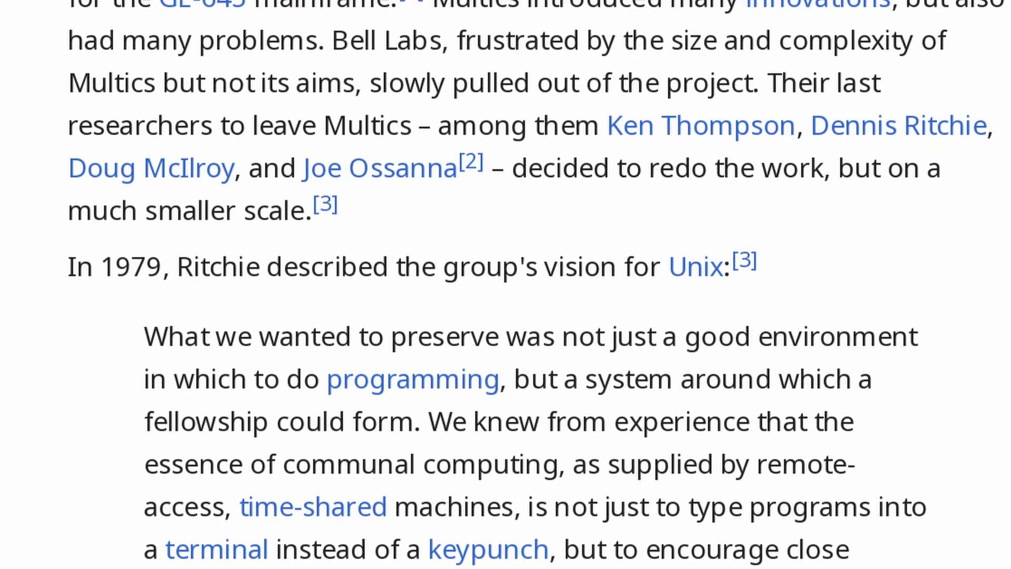
scroll("down", 3)
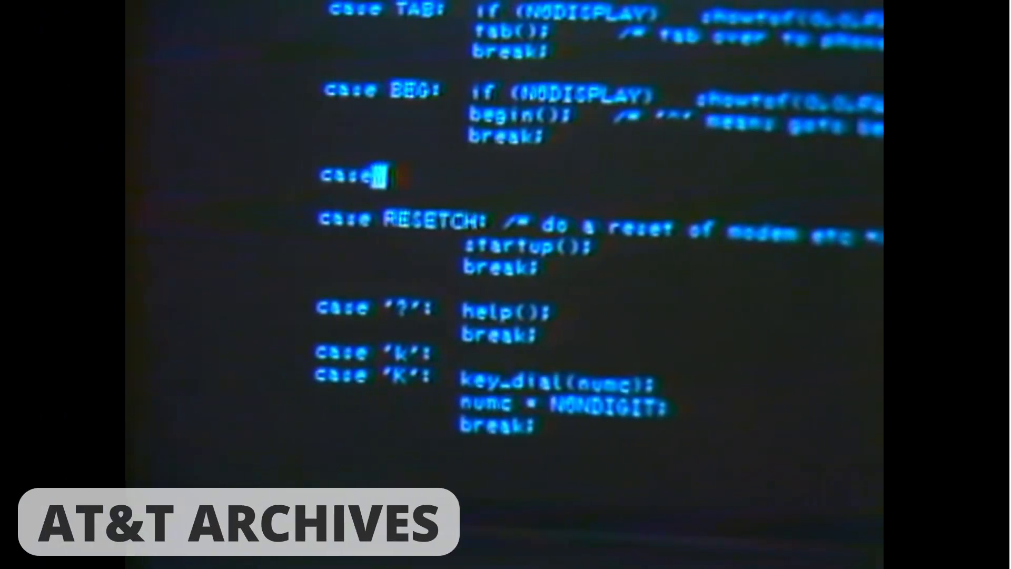
type("END:")
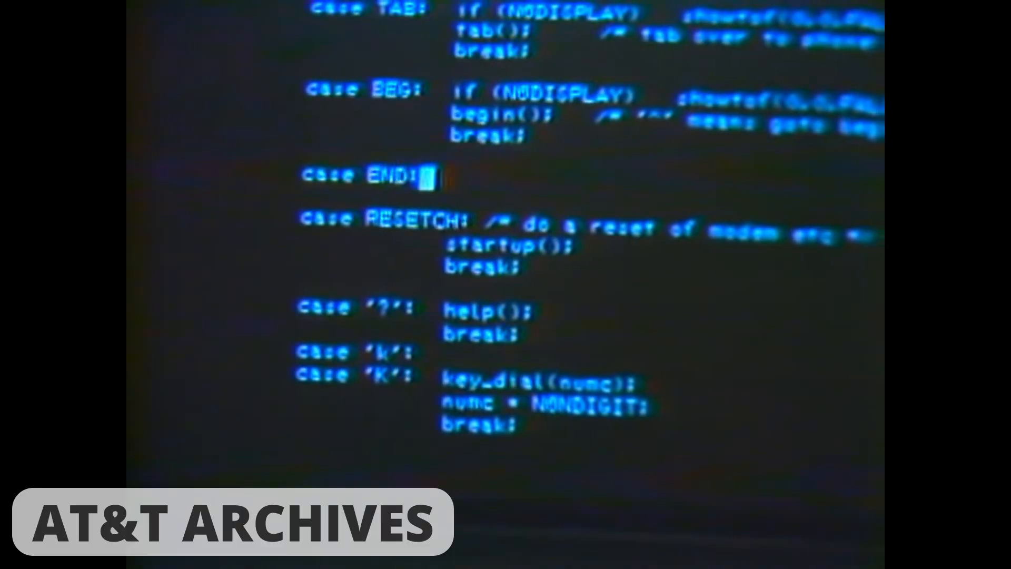